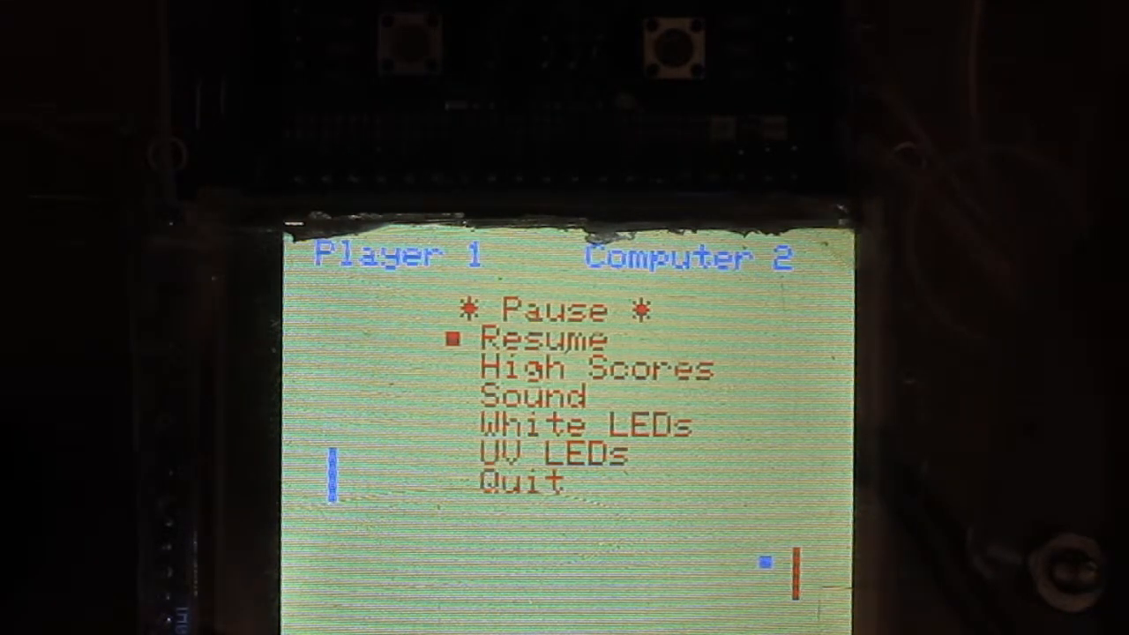
key(Down)
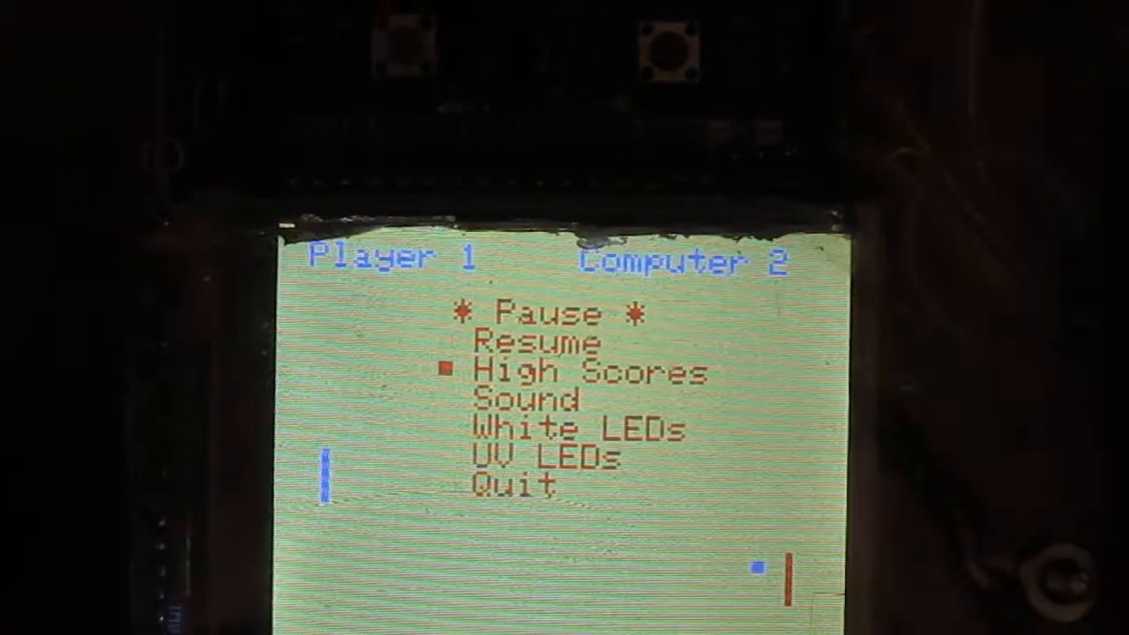